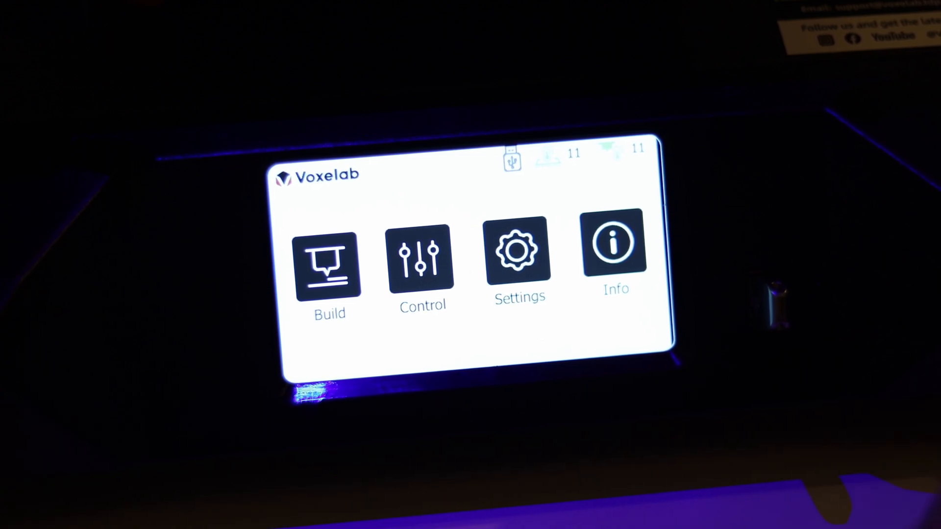
# Open the USB drive's file list via Build and USB Device
pyautogui.click(328, 264)
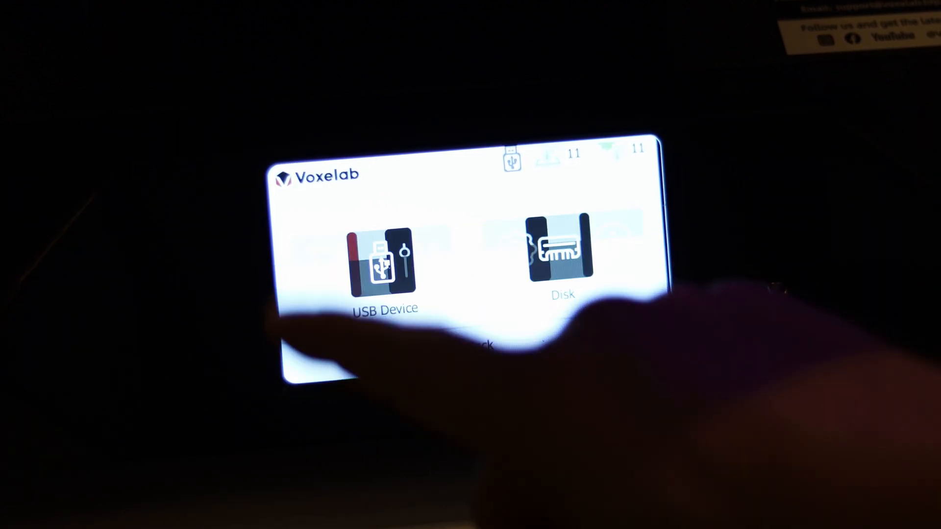
pyautogui.click(382, 259)
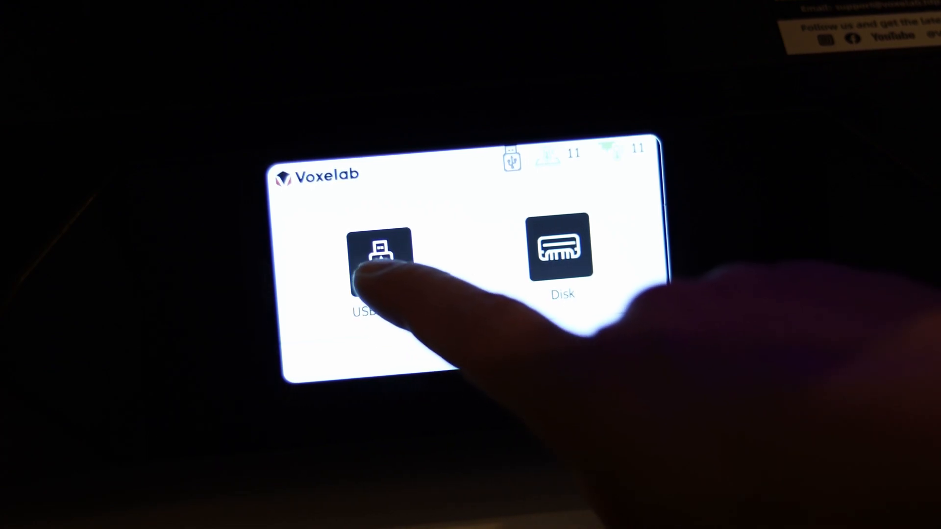
pyautogui.click(379, 248)
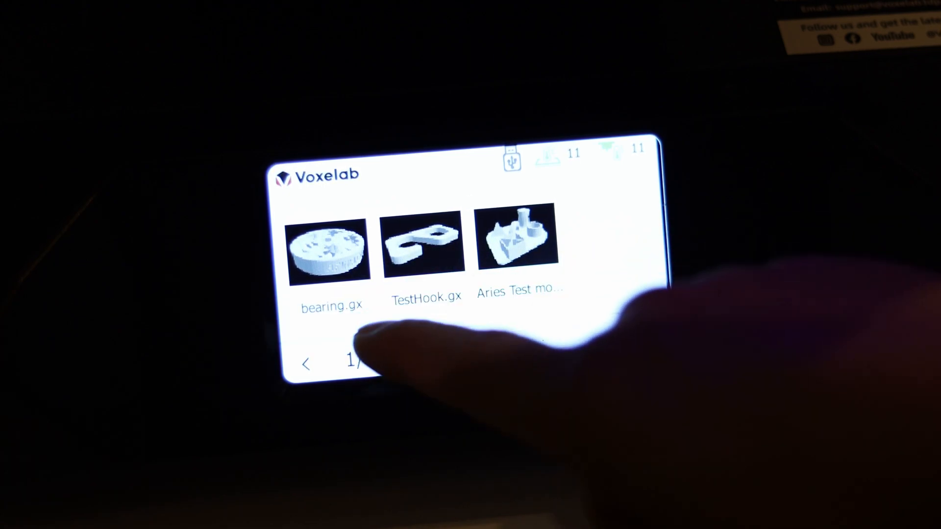
# Select Aries Test model 2.gx and confirm to start printing it
pyautogui.click(511, 240)
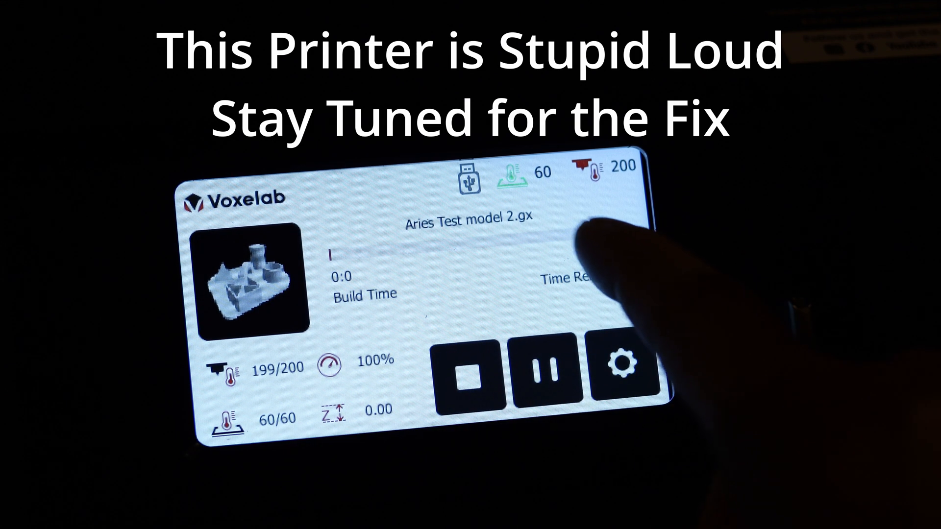
pyautogui.click(622, 363)
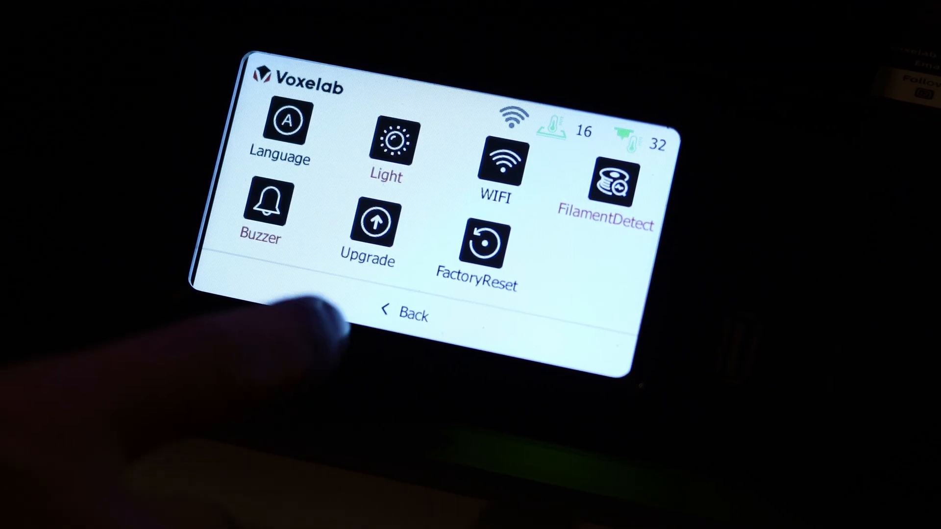
# Open the Settings menu from the home screen
pyautogui.click(372, 224)
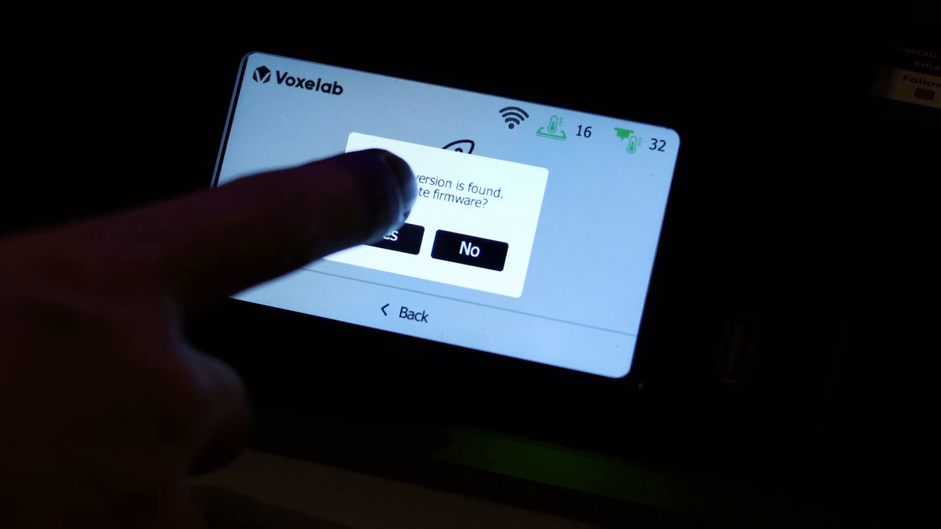
# Accept the new firmware update and leave the completed update screen
pyautogui.click(390, 249)
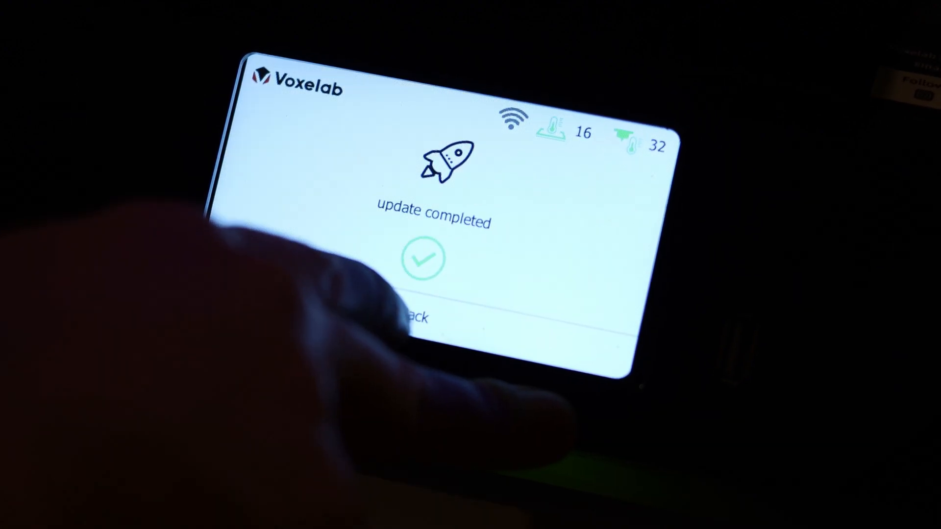
pyautogui.click(423, 258)
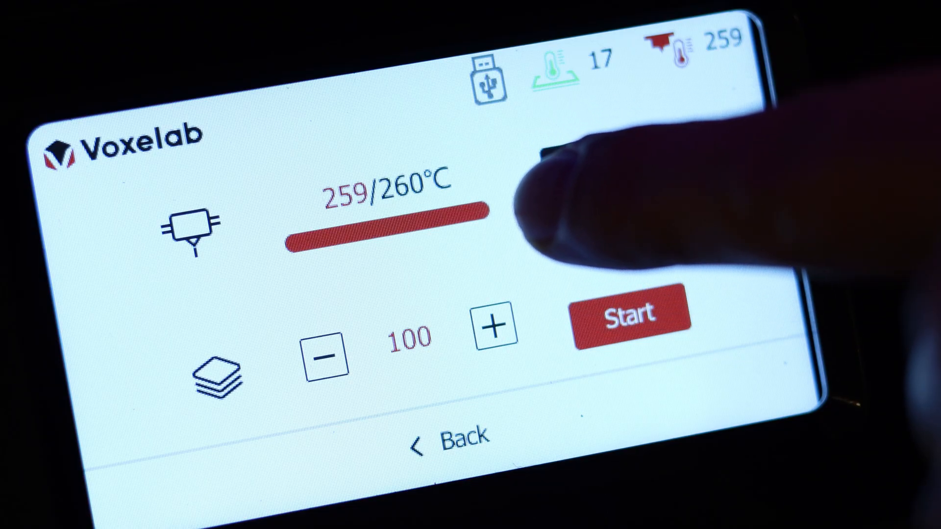
# Start extruding once the nozzle reaches 260°C
pyautogui.click(630, 315)
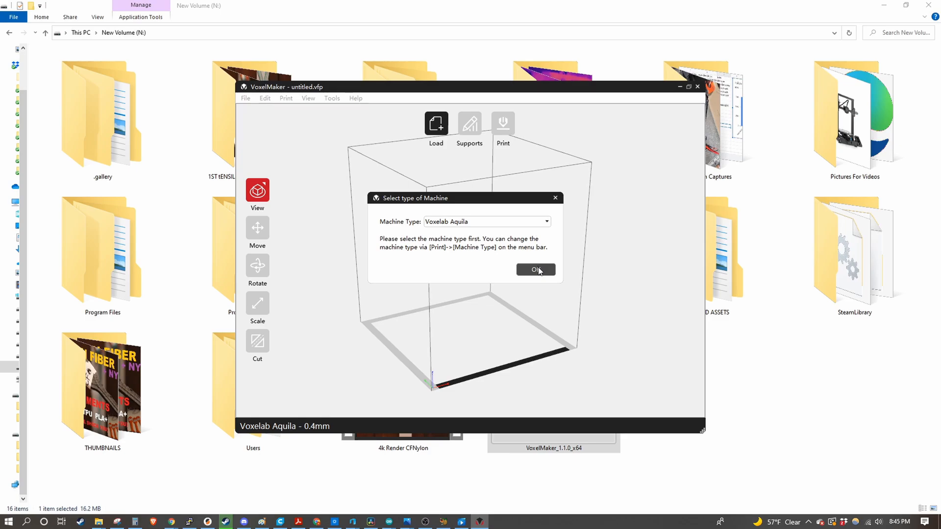
# Confirm Voxelab Aries as the machine type in VoxelMaker
pyautogui.click(534, 270)
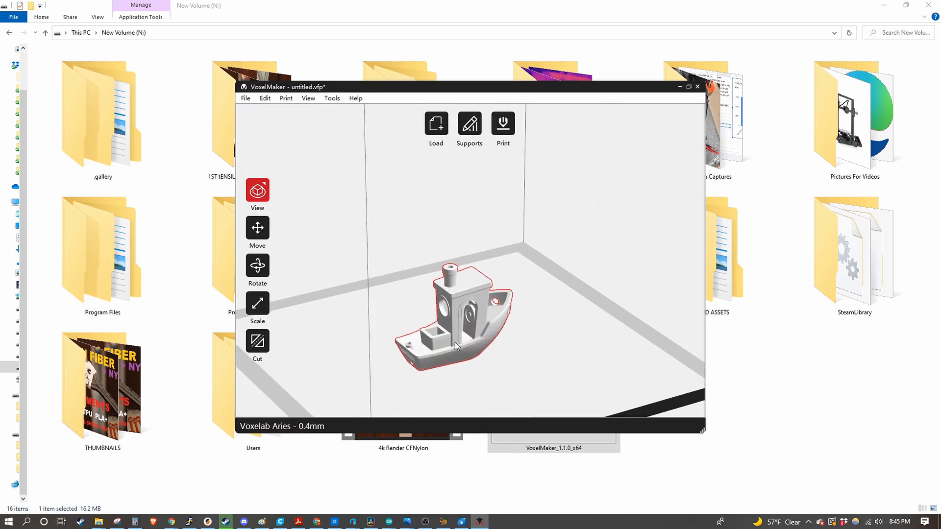